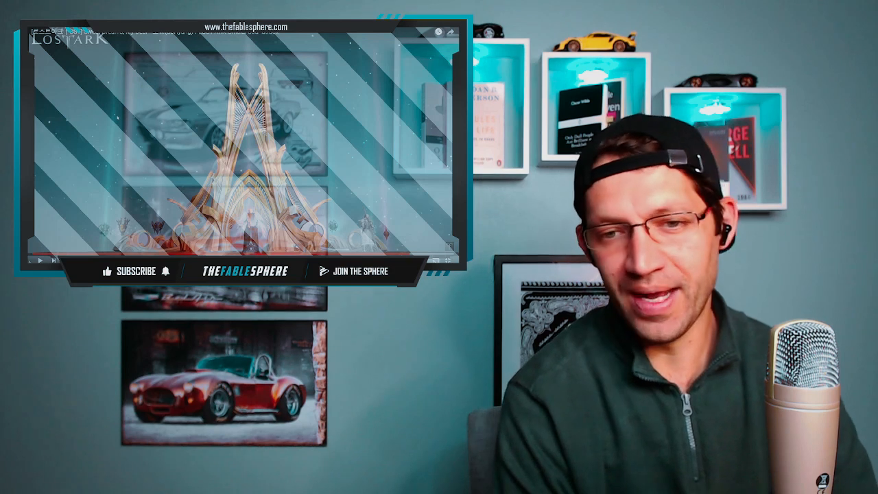
left_click(40, 259)
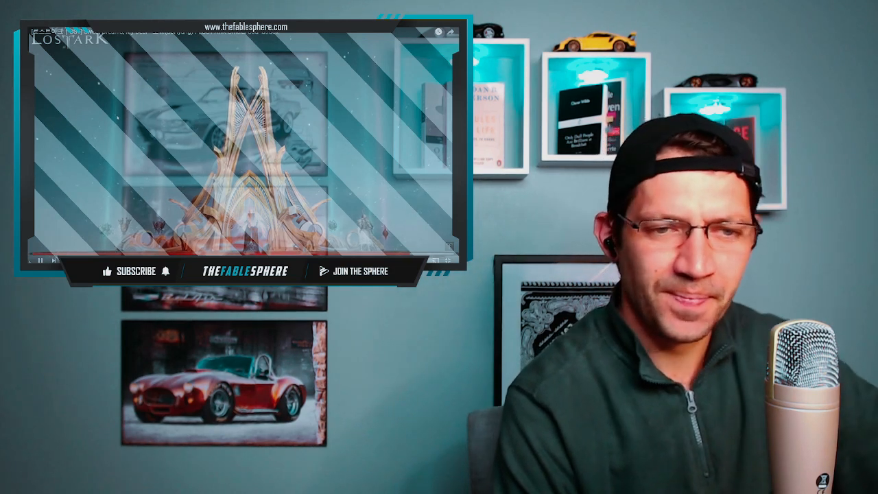